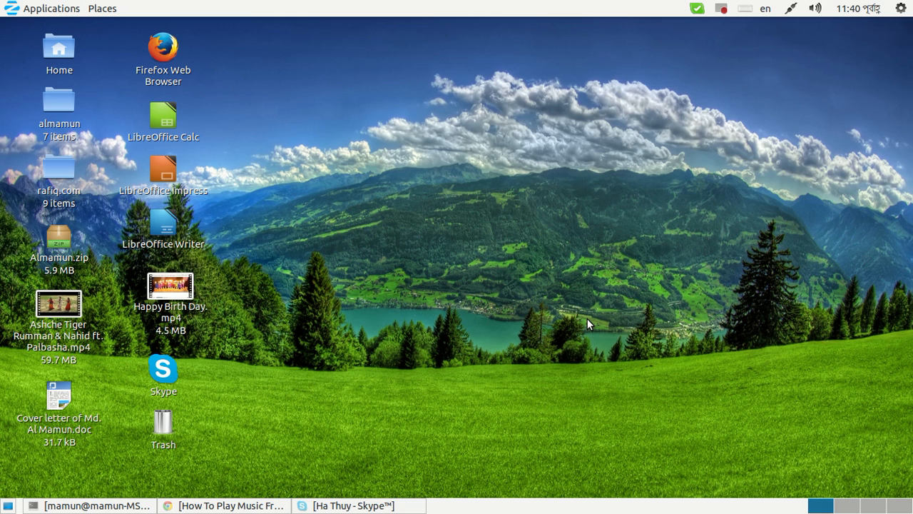
mouse_move(487, 295)
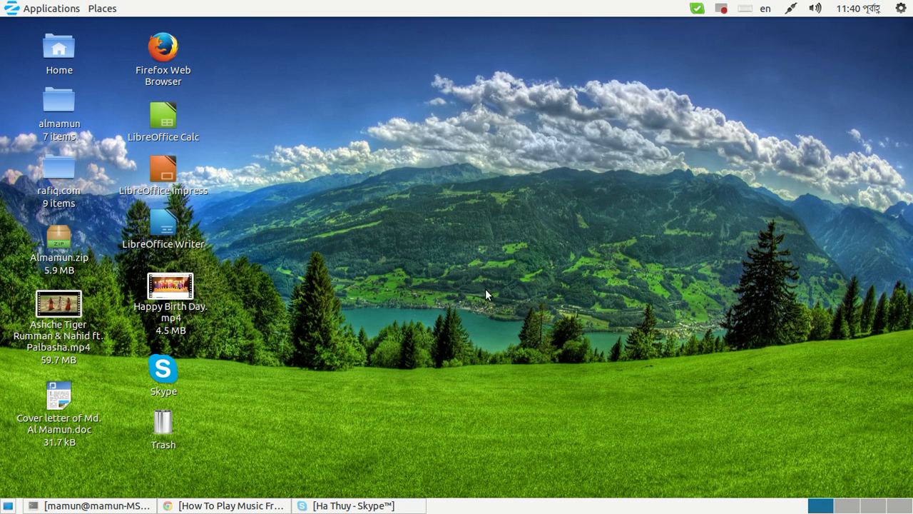
mouse_move(469, 148)
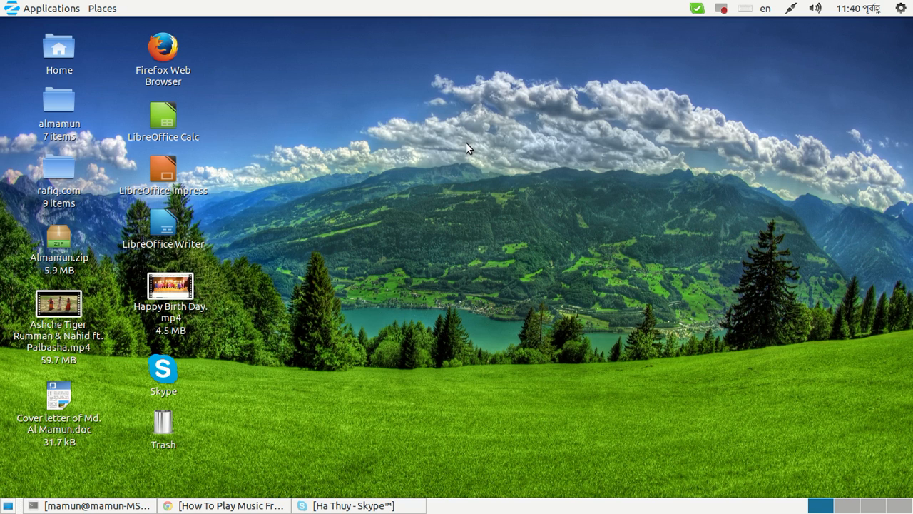
mouse_move(345, 125)
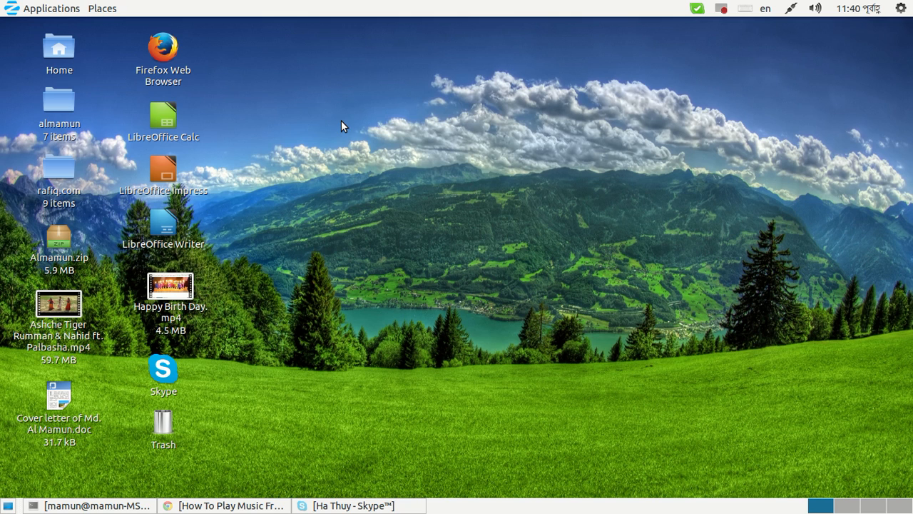
mouse_move(90, 96)
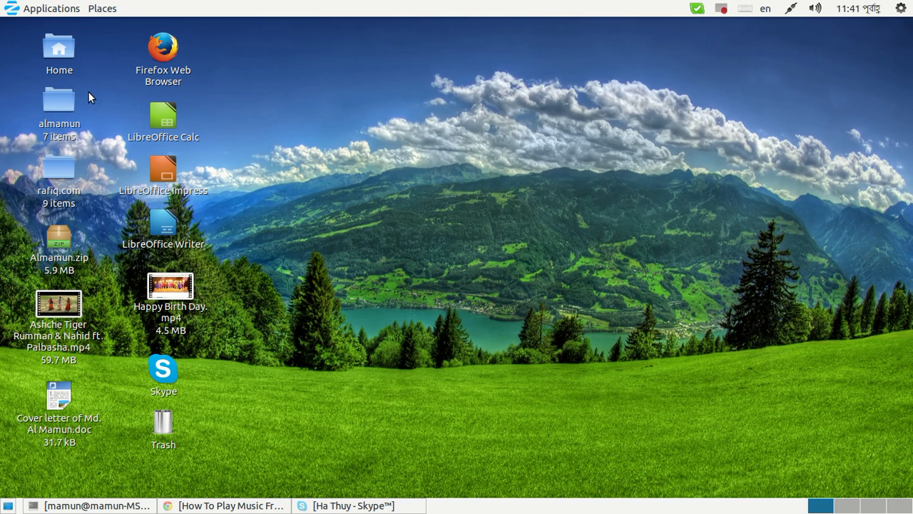
mouse_move(464, 211)
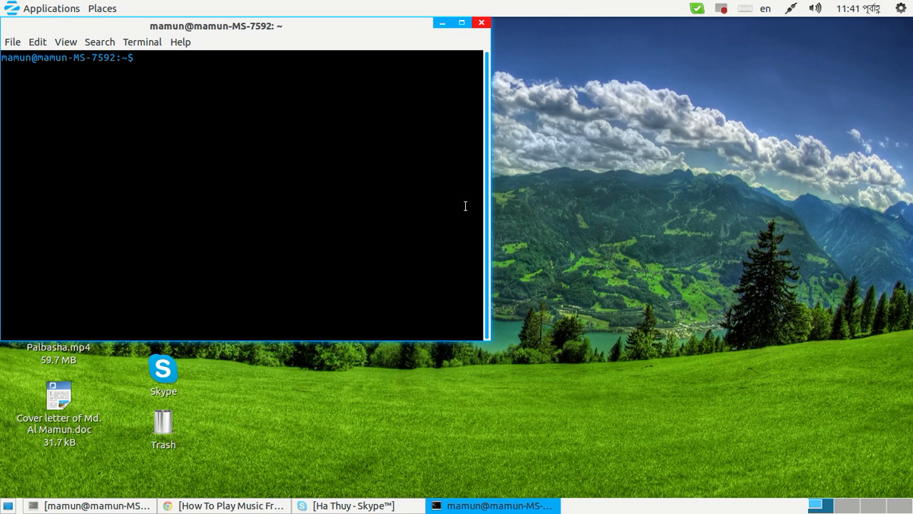
Move the terminal window to the centre and select the MP3 song file name in the listing
drag(217, 26, 439, 65)
text(ls)
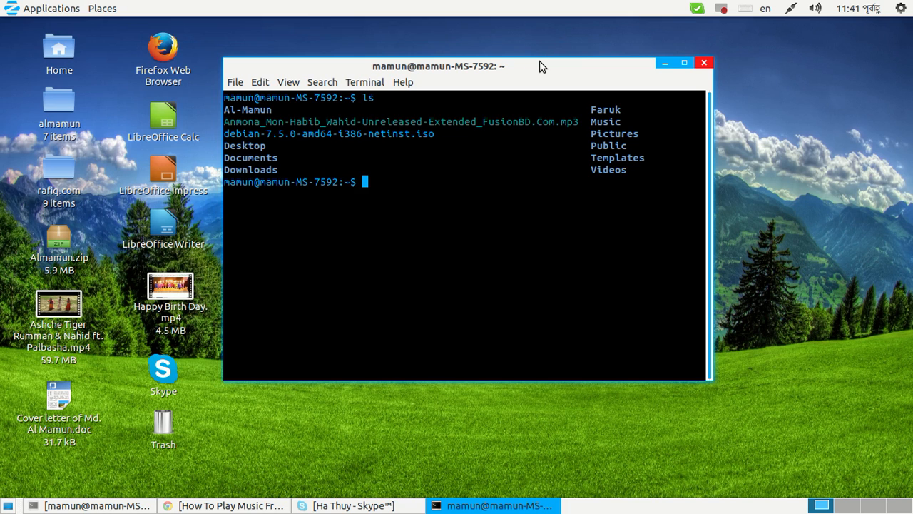
mouse_move(516, 102)
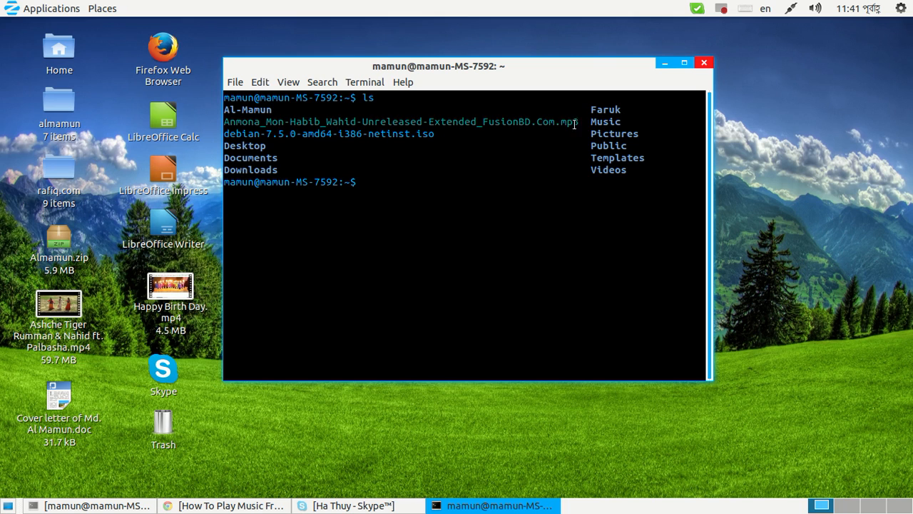
double_click(400, 121)
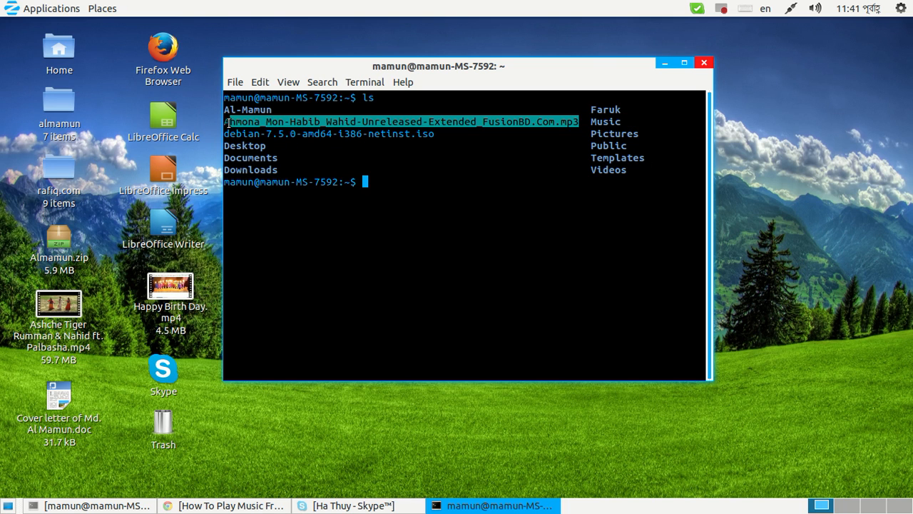
mouse_move(443, 241)
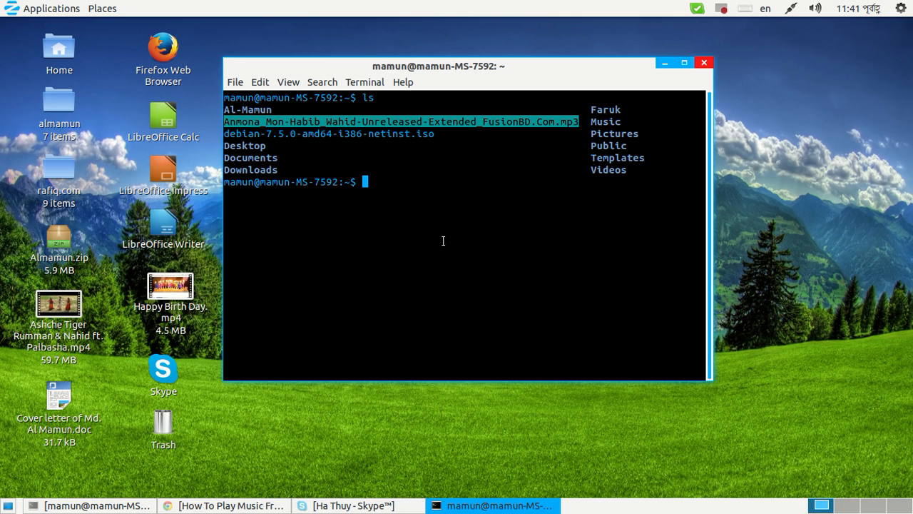
Install sox with 'sudo apt-get install sox', giving the password and confirming
text(sudo a)
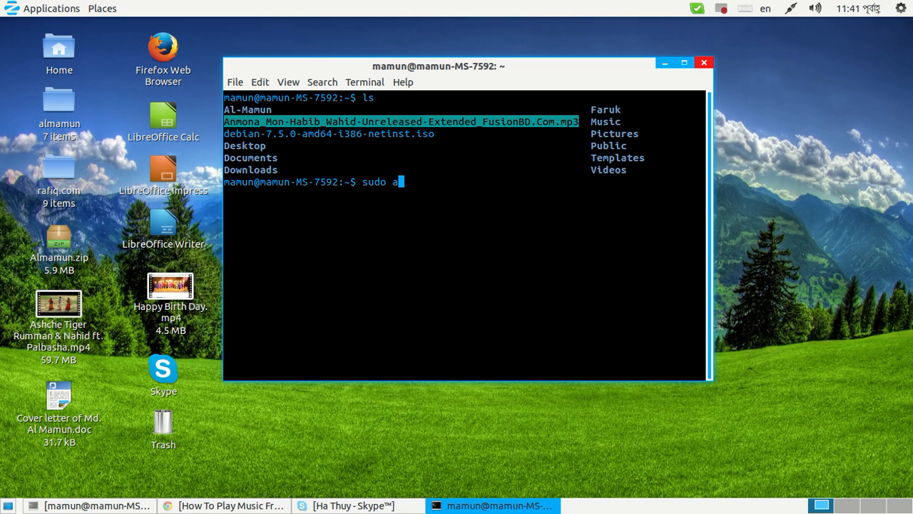
text(pt)
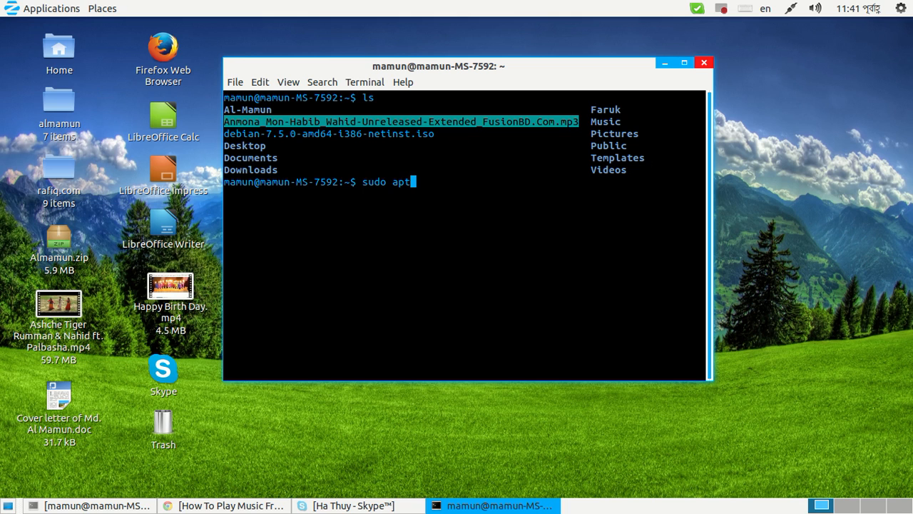
text(-get install)
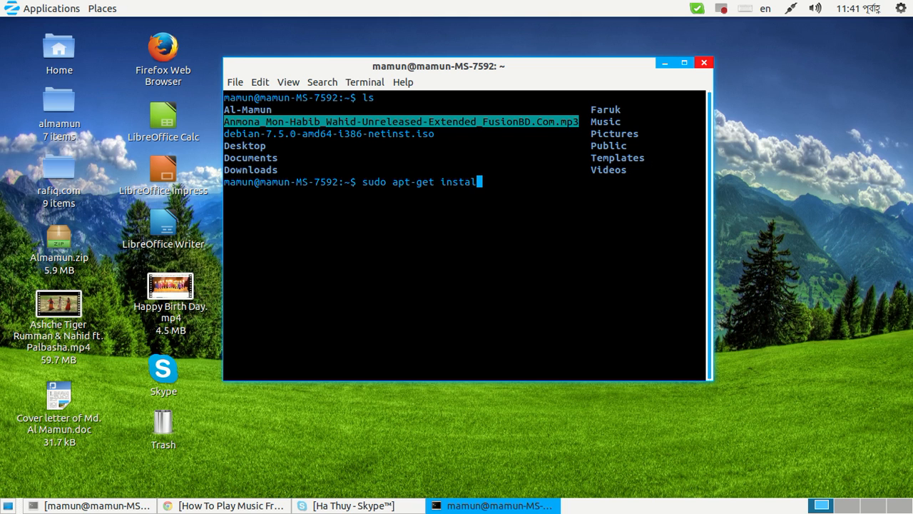
text(sox)
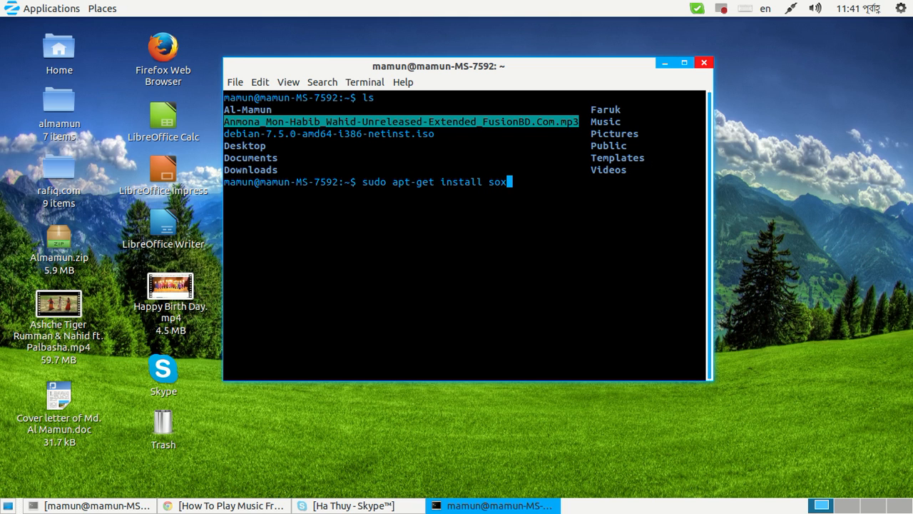
key(Return)
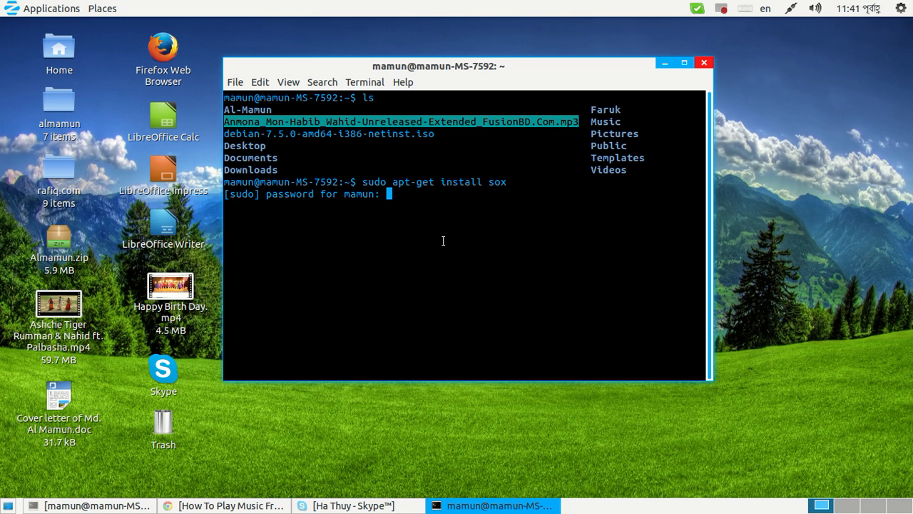
key(Return)
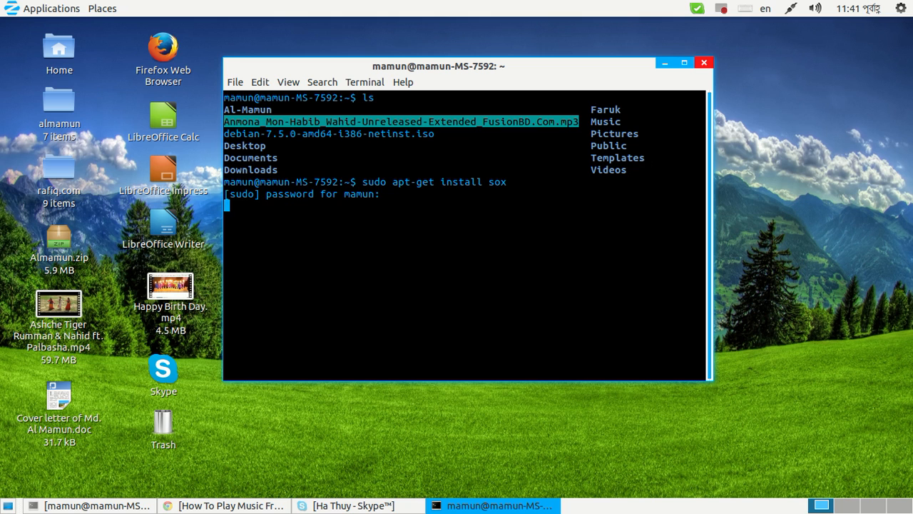
key(Return)
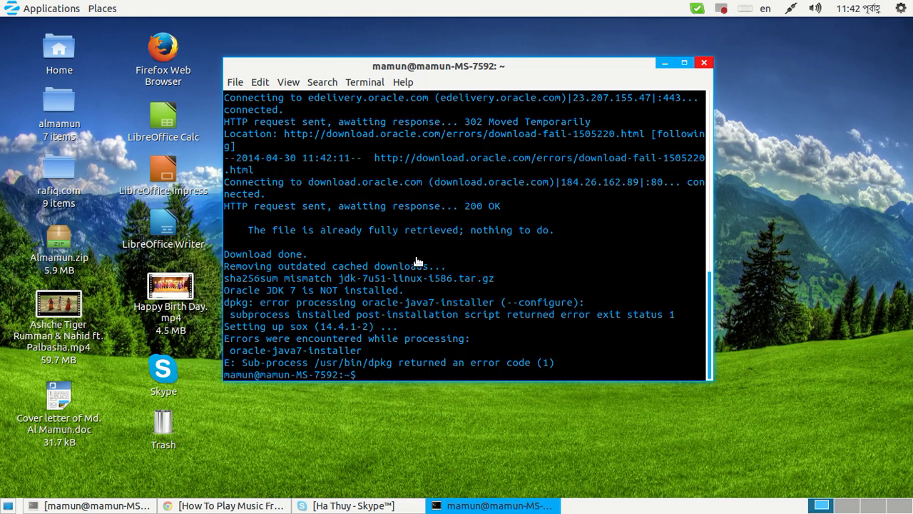
mouse_move(382, 296)
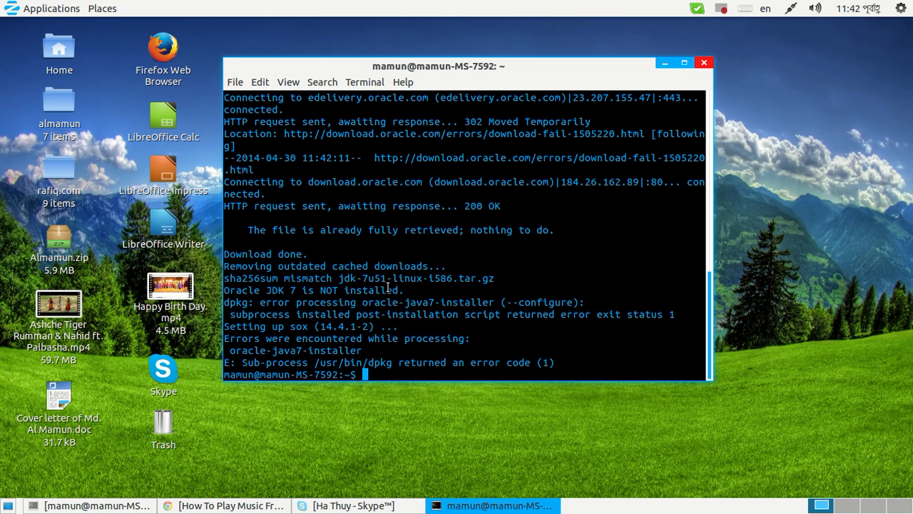
Install libsox-fmt-all with 'sudo apt-get install', confirm it, then type 'clear'
text(sudo)
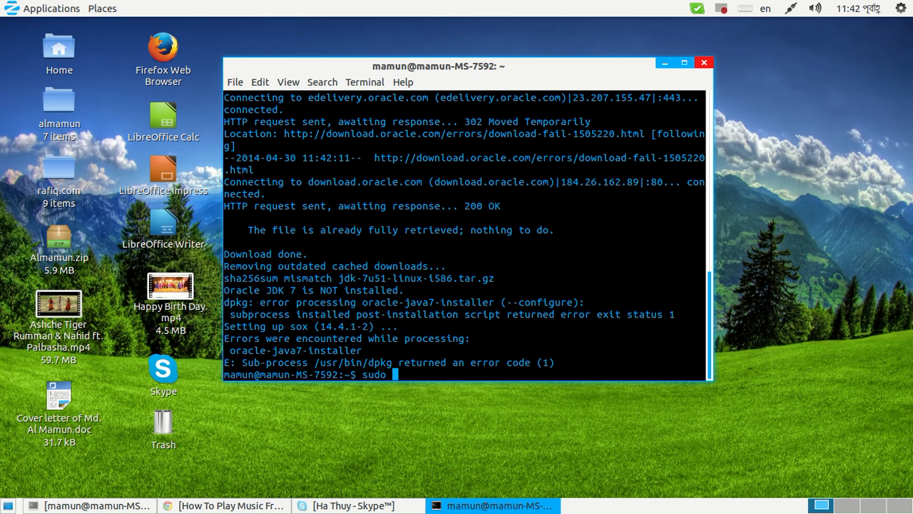
text(apt)
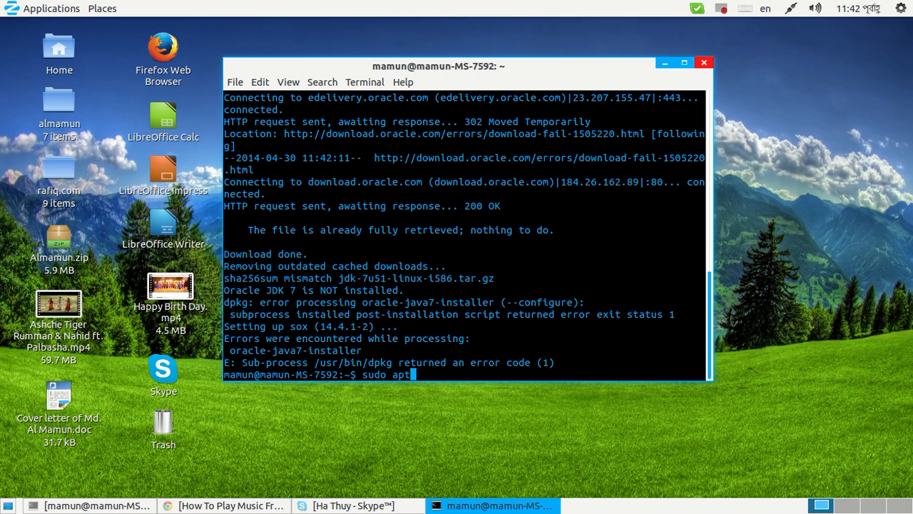
text(-get)
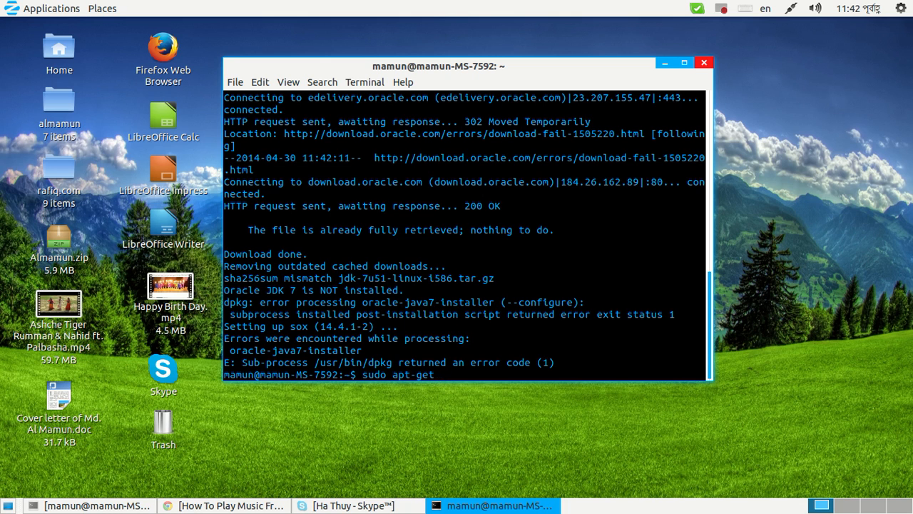
text(instal)
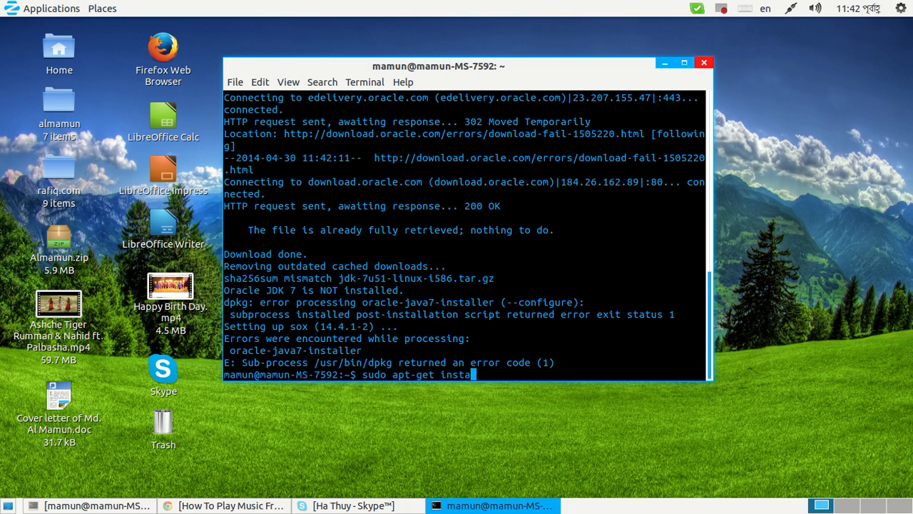
text(ll)
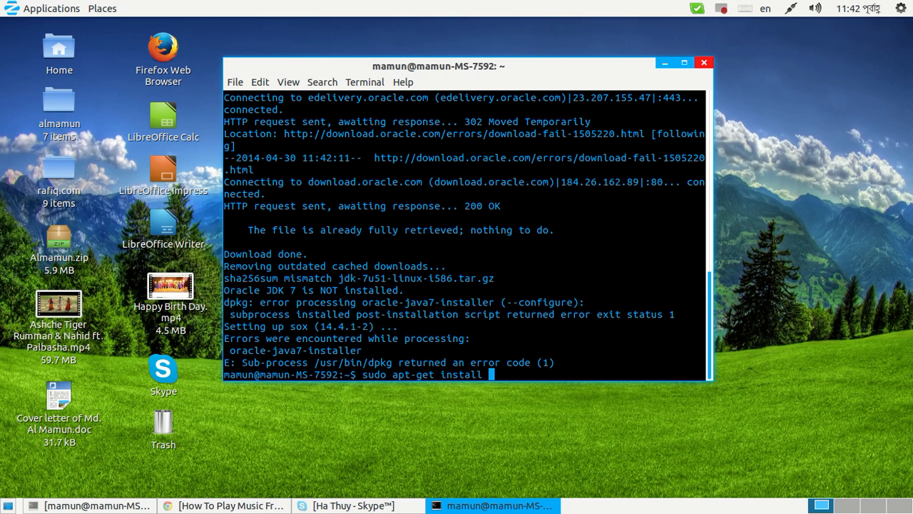
text(libsox-fmt-all)
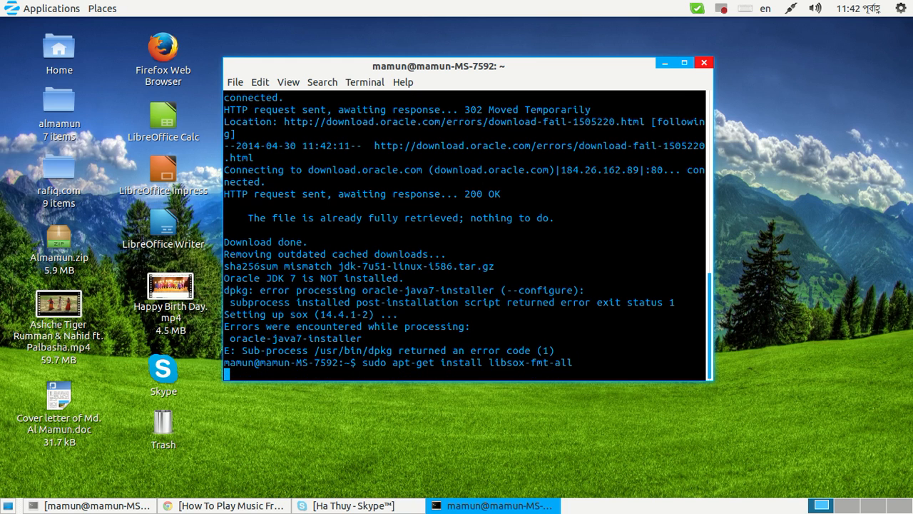
key(Return)
text(y)
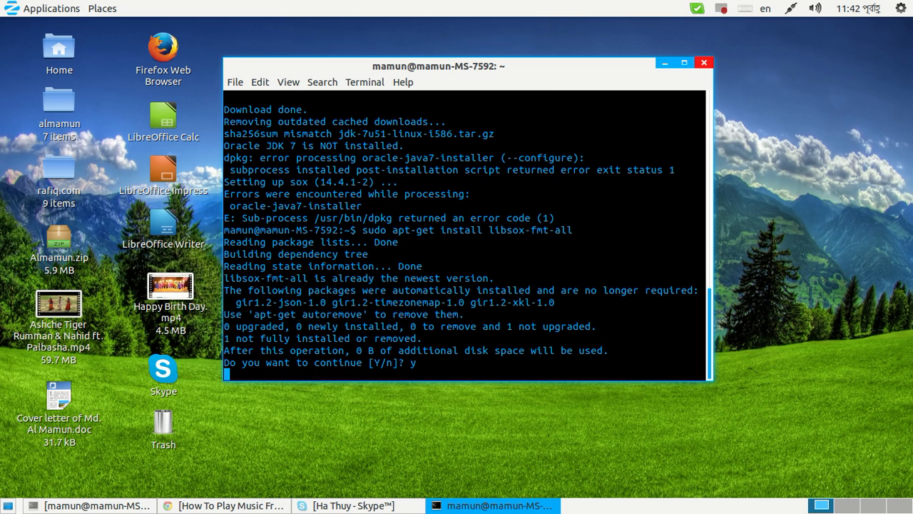
key(Return)
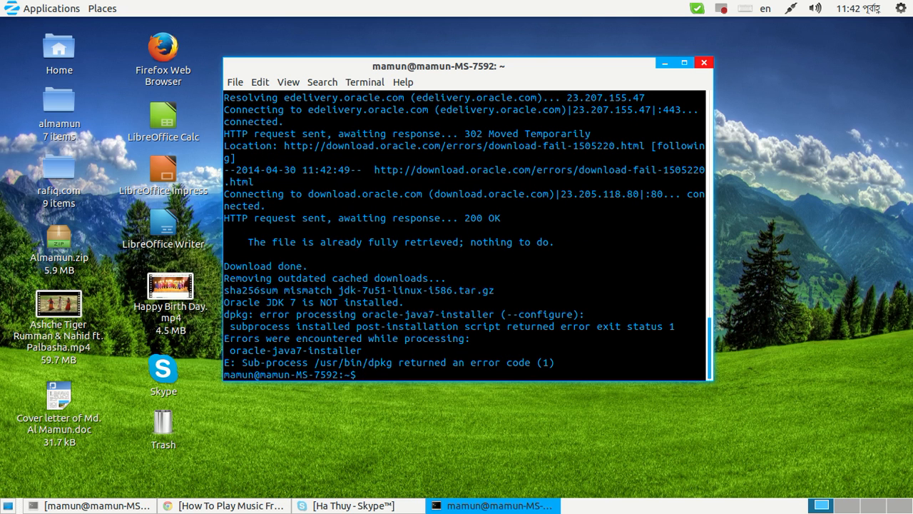
text(clear)
text(ls)
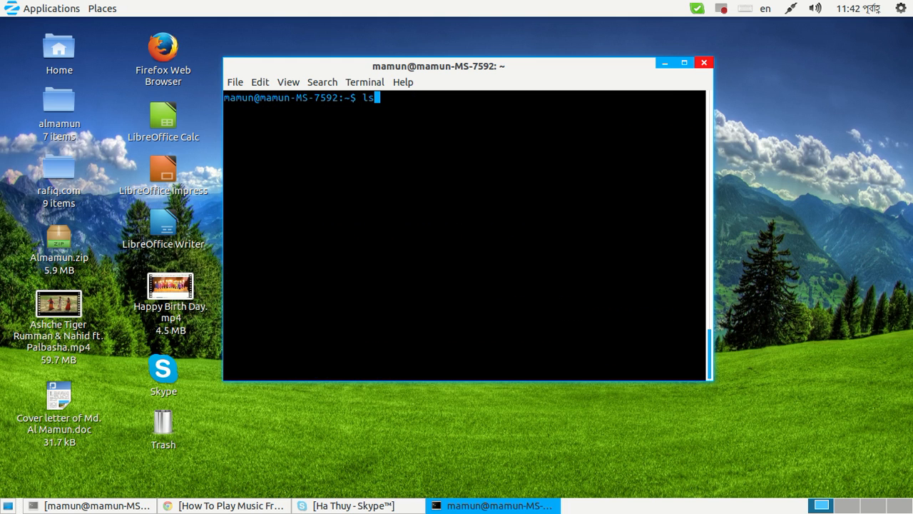
List the home folder and copy the Anmona mp3 file name from the listing
key(Return)
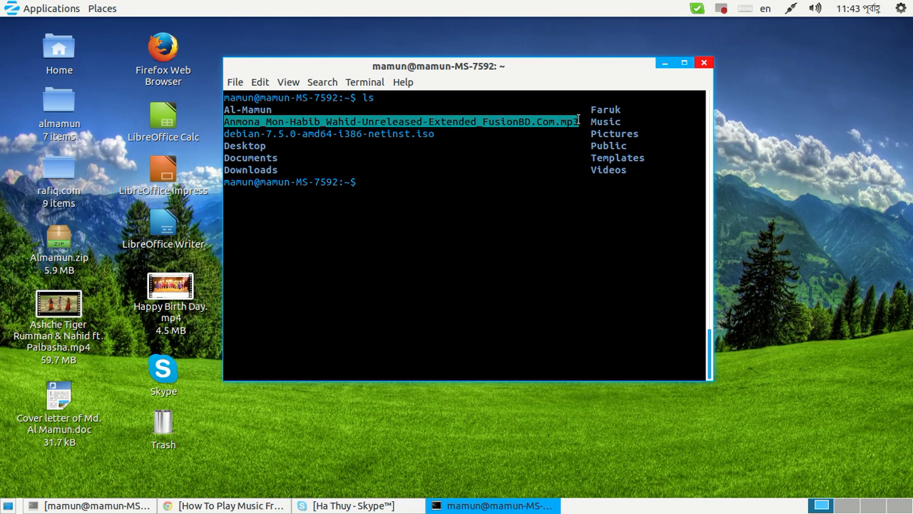
text(libsox-fmt-all)
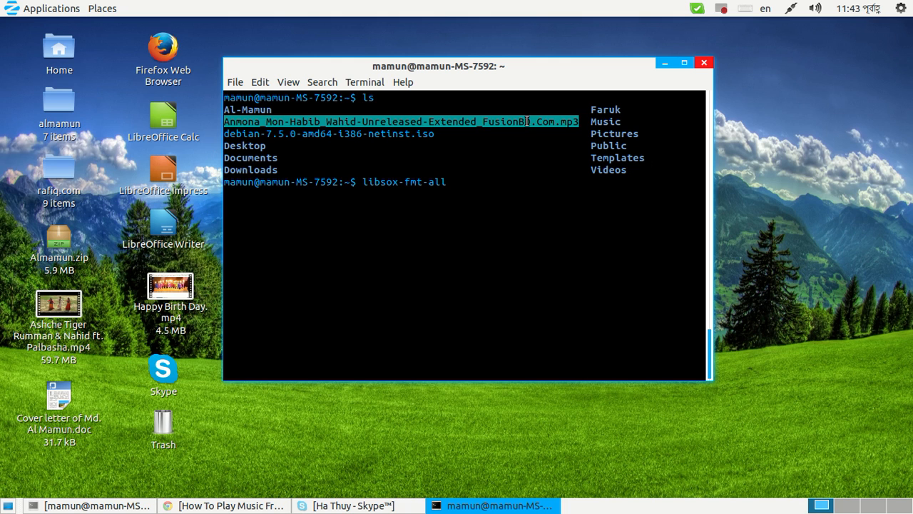
right_click(510, 130)
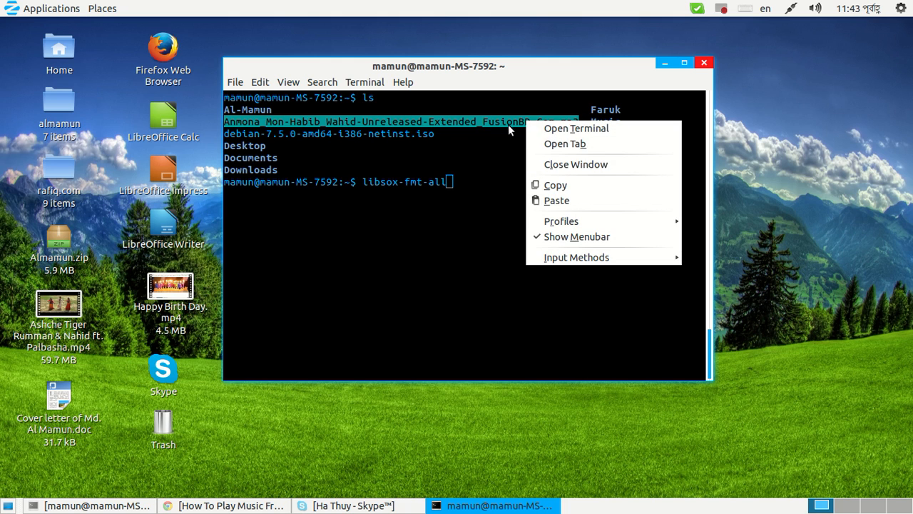
click(470, 189)
text(pwd)
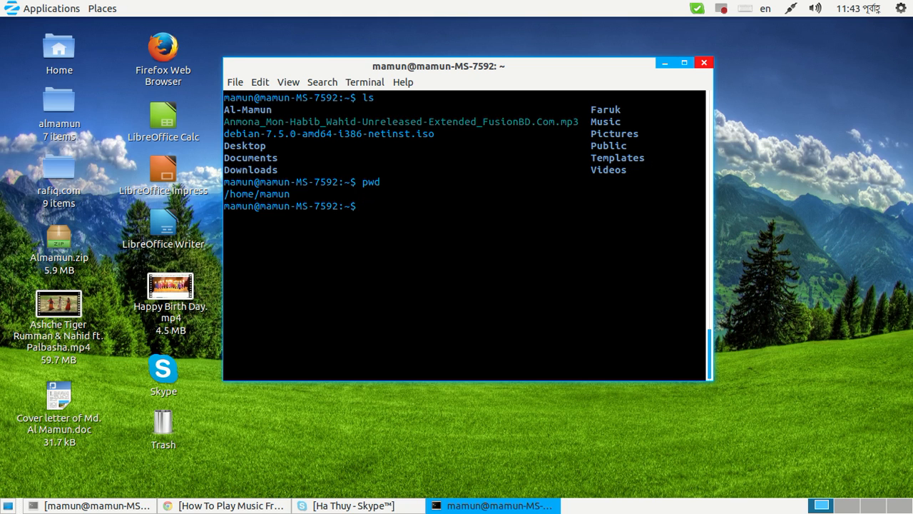
Play Anmona_Mon-Habib_Wahid-Unreleased-Extended_FusionBD.Com.mp3 with the SoX 'play' command
text(ply)
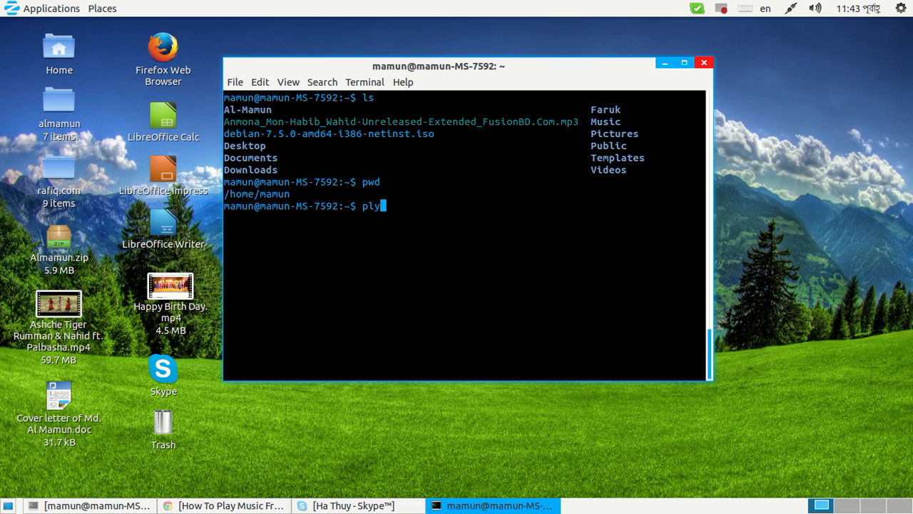
text(ay)
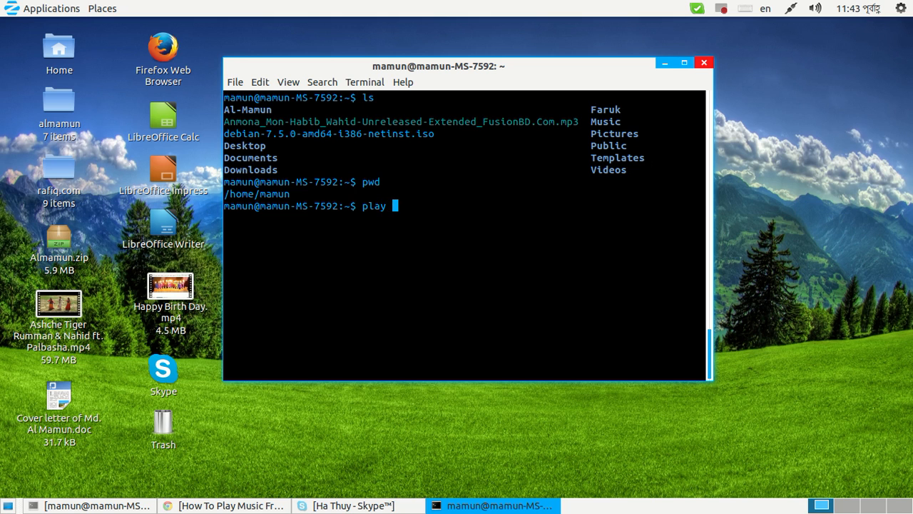
text(Anmona_Mon-Habib_Wahid-Unreleased-Extended_FusionBD.Com.mp3)
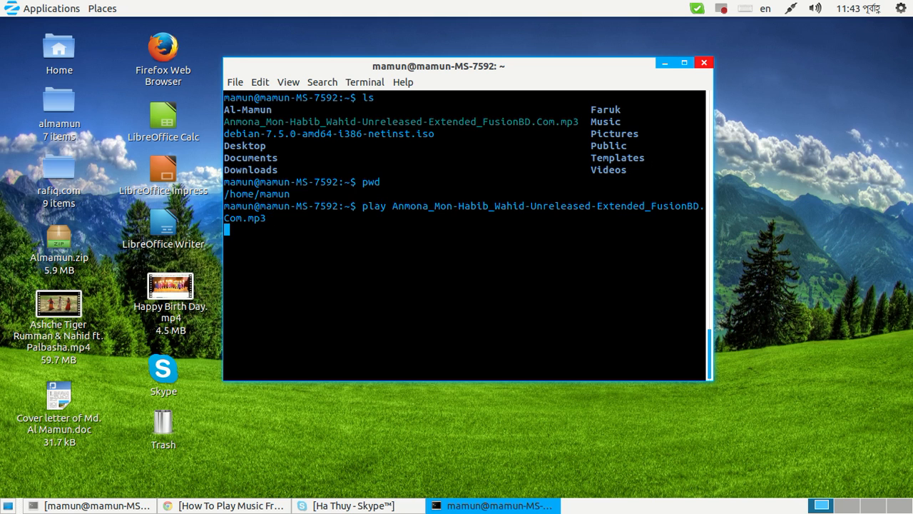
key(Return)
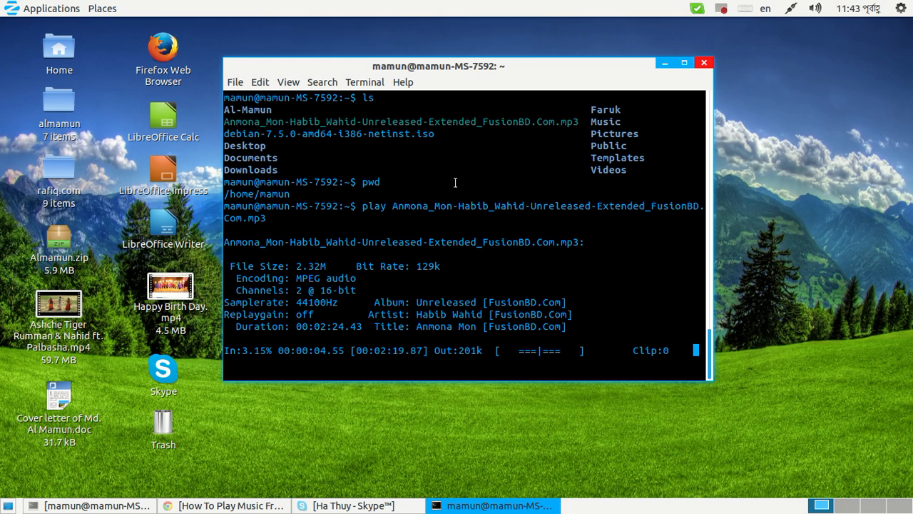
mouse_move(756, 80)
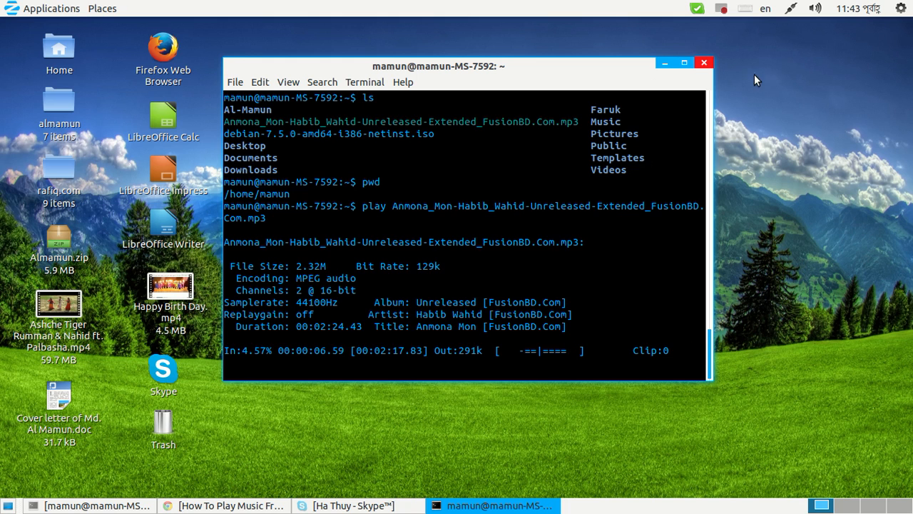
mouse_move(712, 34)
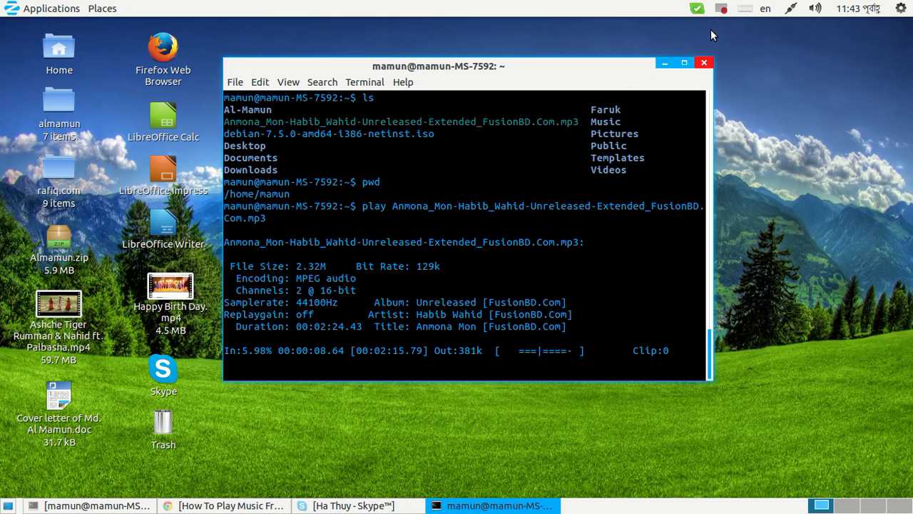